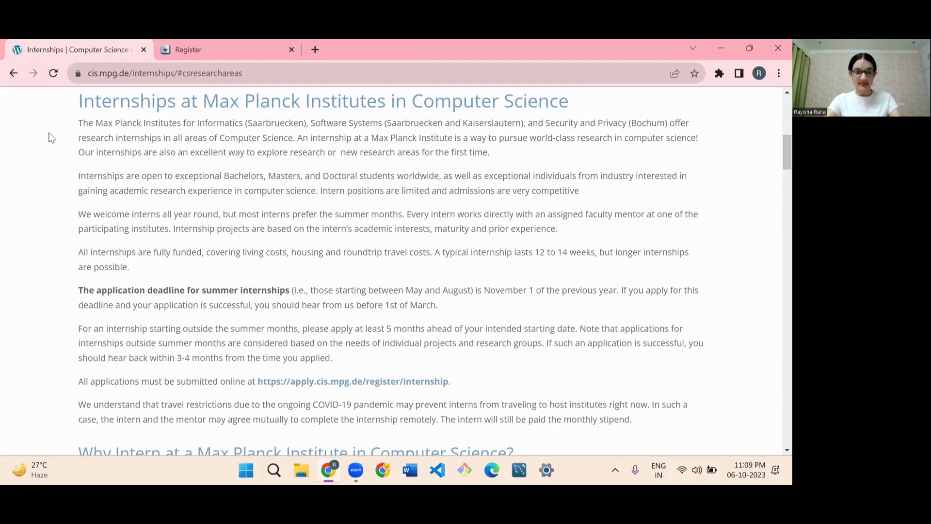
# Highlight 'Bachelors, Masters, and Doctoral students' on the internships page, then clear it.
pyautogui.doubleClick(219, 122)
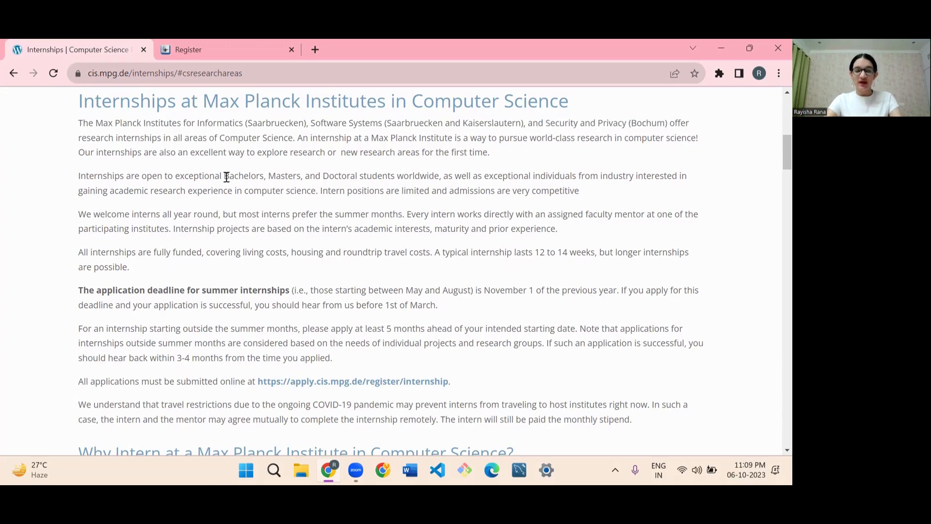
pyautogui.moveTo(224, 175); pyautogui.dragTo(391, 175)
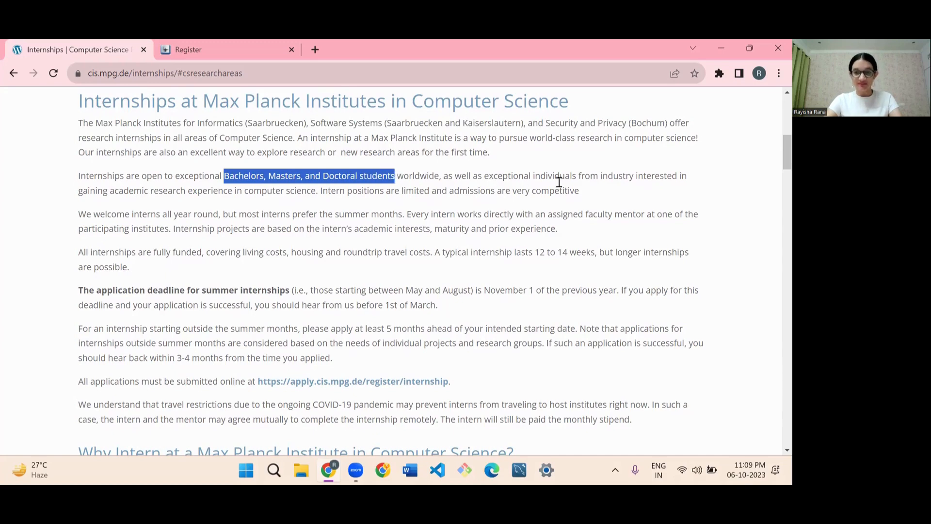
pyautogui.click(596, 190)
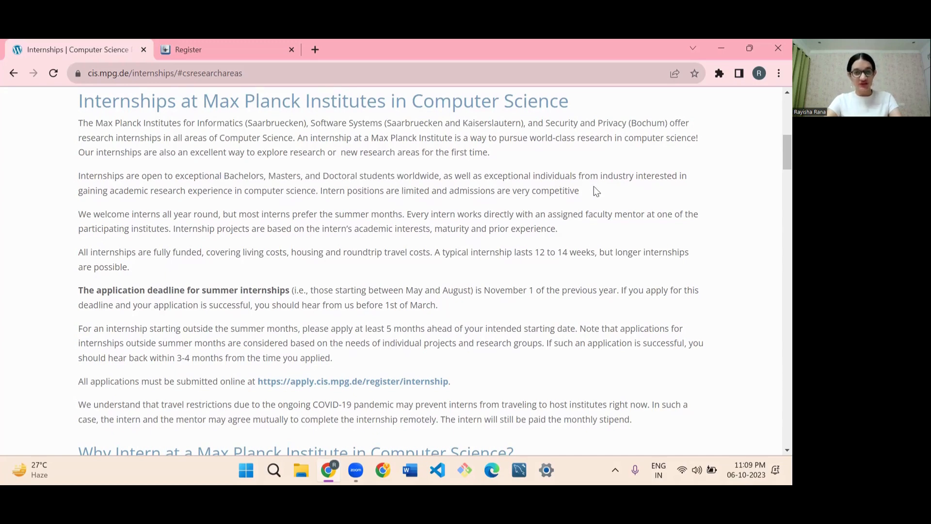
pyautogui.moveTo(603, 178)
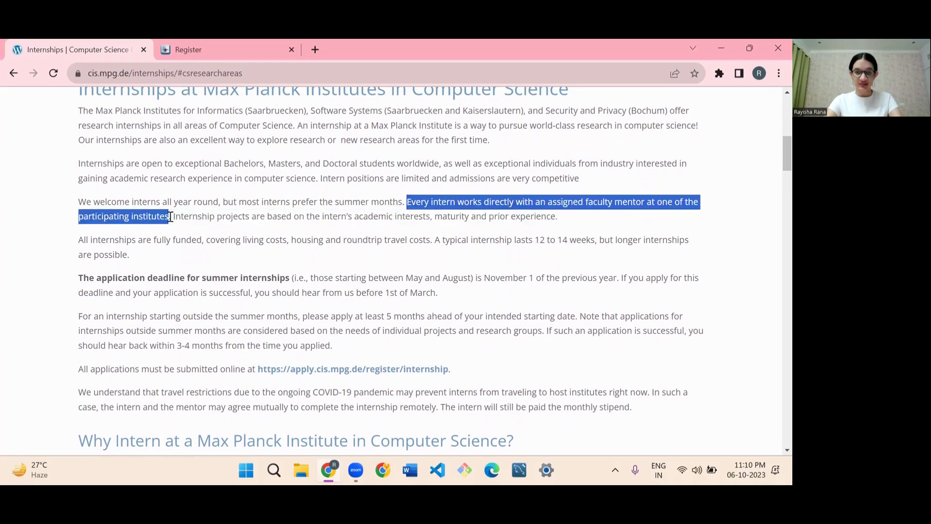
# Scroll to the summer deadline paragraph and briefly highlight May and August.
pyautogui.scroll(-3)
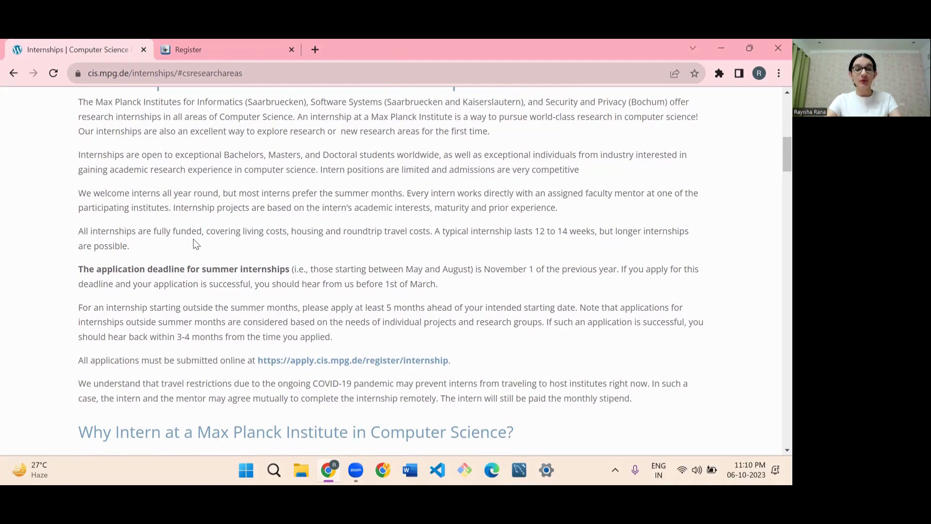
pyautogui.moveTo(248, 236)
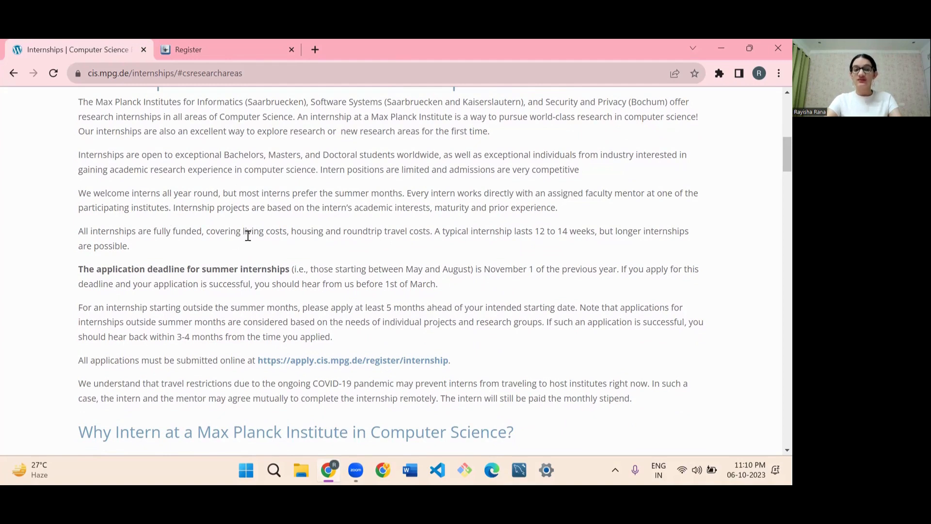
pyautogui.moveTo(358, 230)
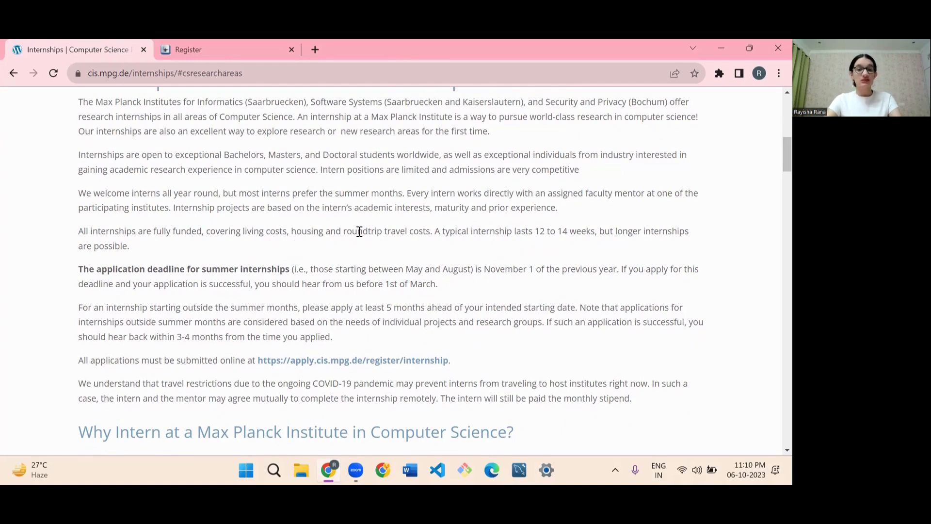
pyautogui.moveTo(424, 232)
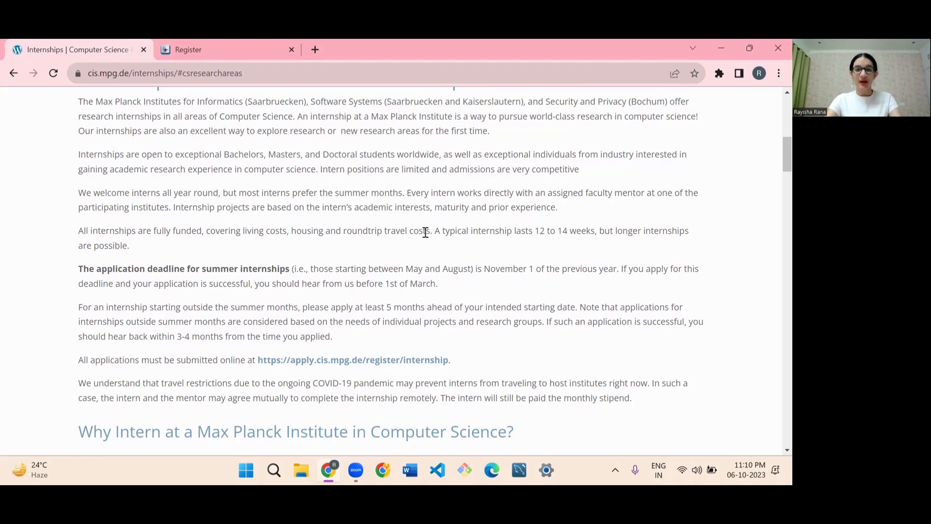
pyautogui.scroll(-3)
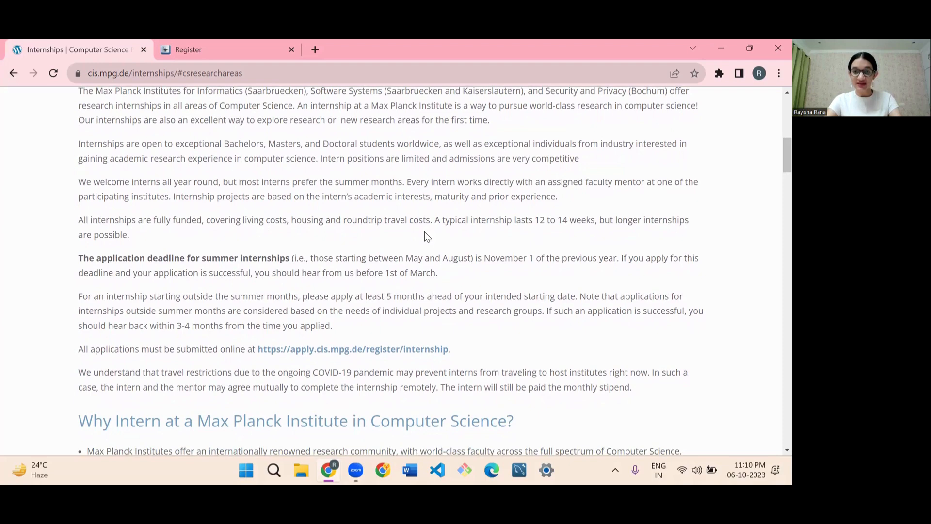
pyautogui.scroll(-3)
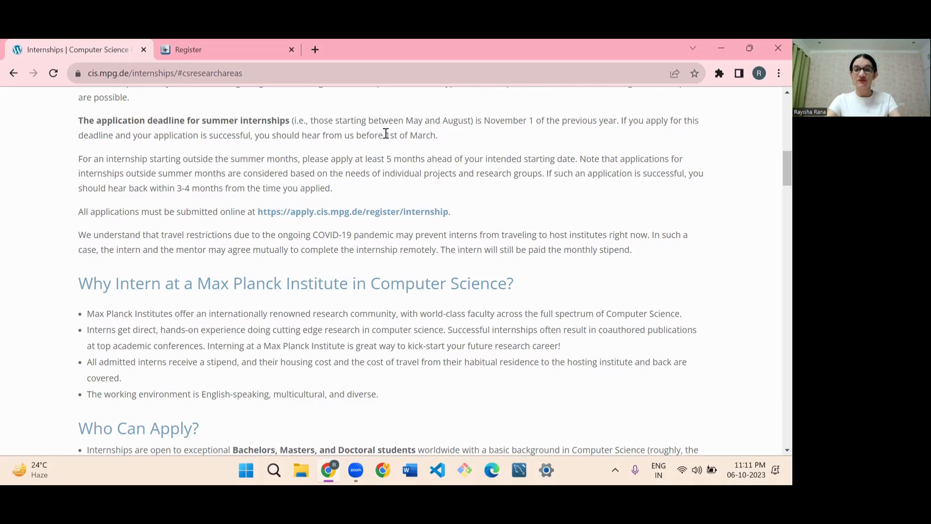
pyautogui.moveTo(405, 120); pyautogui.dragTo(472, 119)
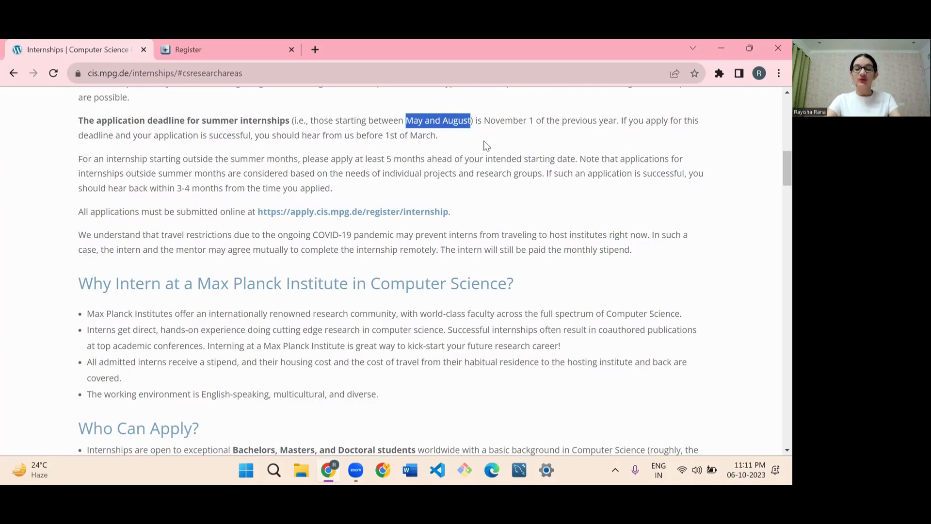
pyautogui.moveTo(500, 135)
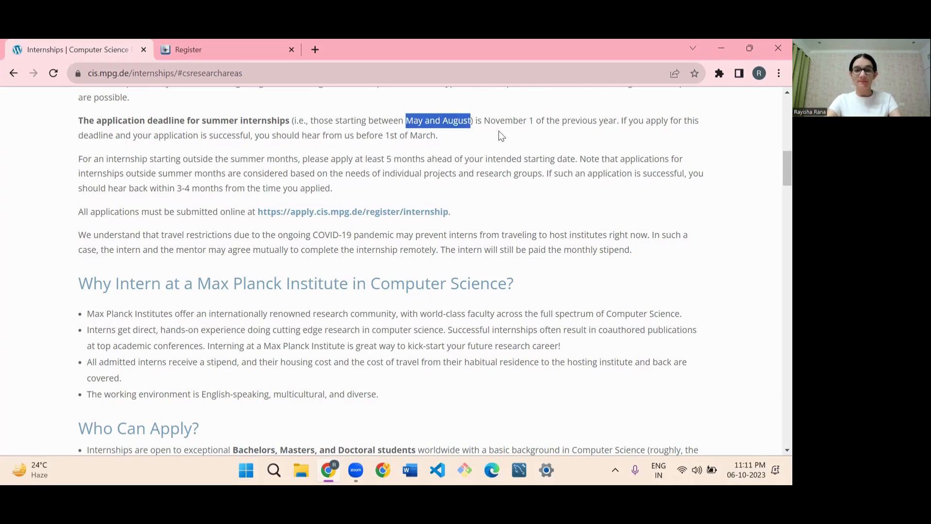
pyautogui.click(486, 158)
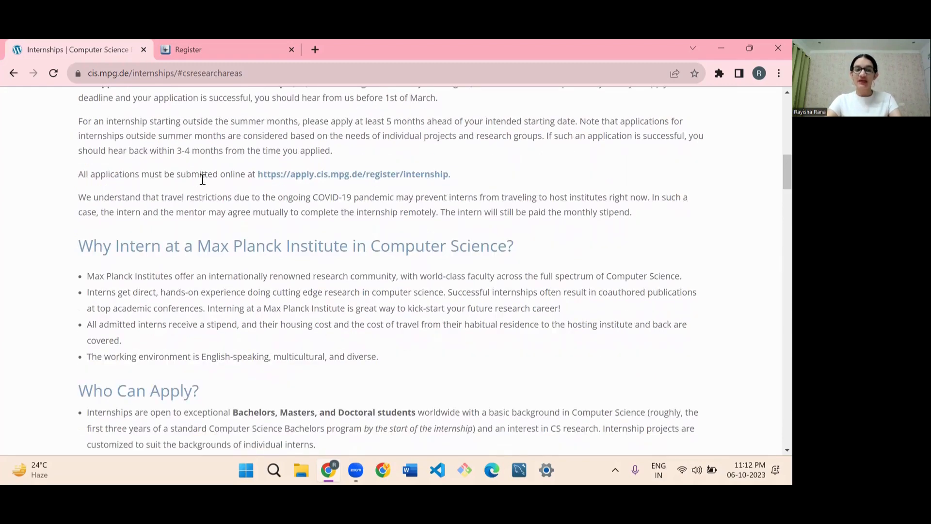
pyautogui.moveTo(277, 178)
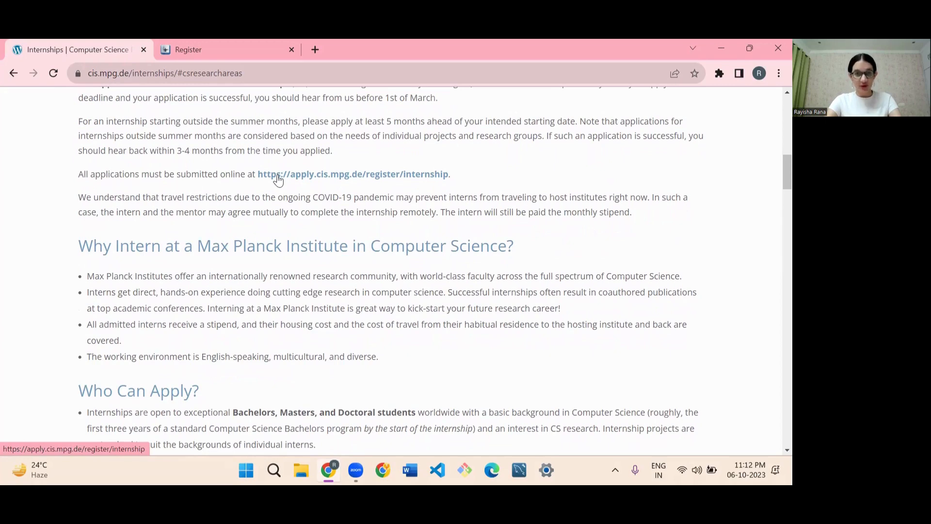
# Highlight the degree levels, 'Students', and the November 1 deadline in Who Can Apply.
pyautogui.scroll(-3)
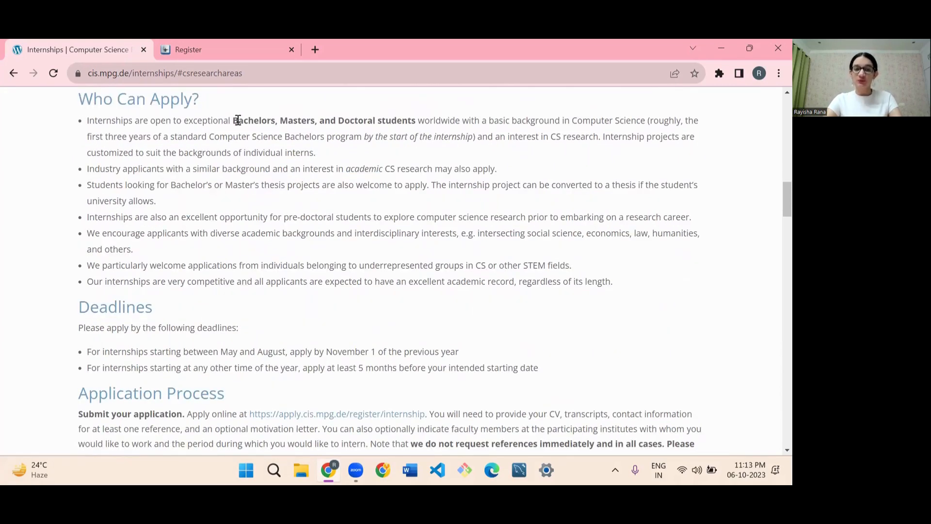
pyautogui.moveTo(232, 120); pyautogui.dragTo(414, 119)
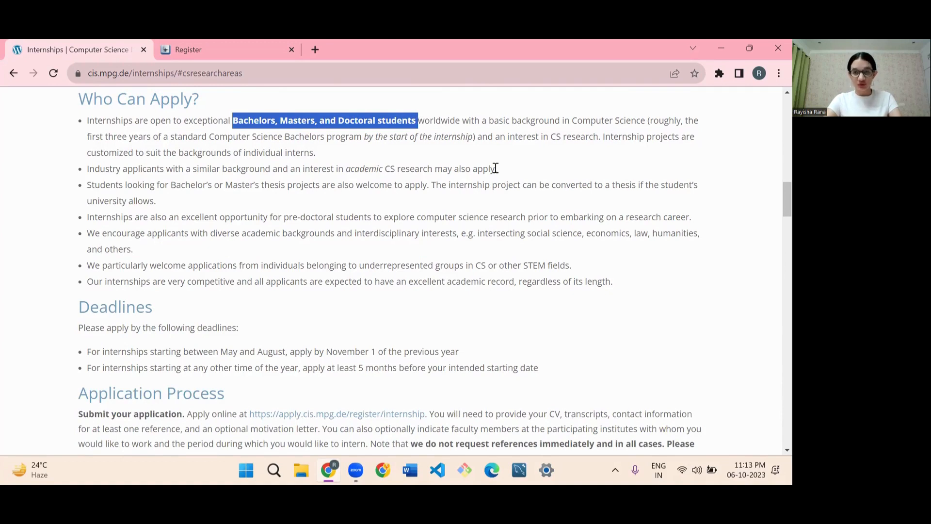
pyautogui.moveTo(574, 179)
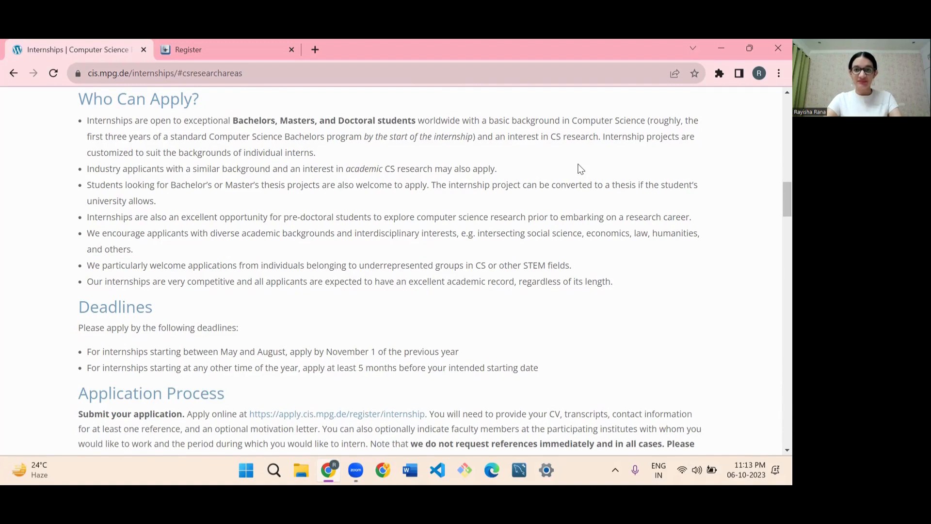
pyautogui.doubleClick(101, 186)
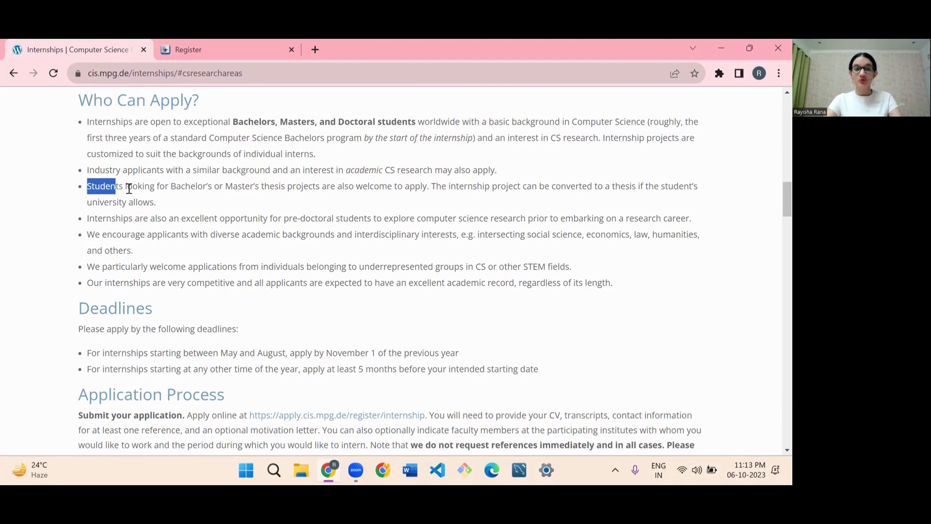
pyautogui.moveTo(87, 186); pyautogui.dragTo(157, 202)
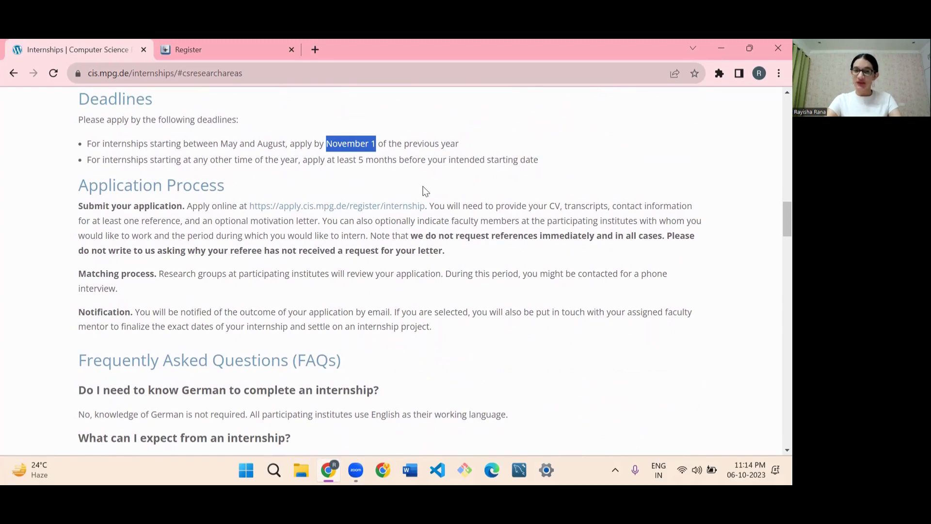
pyautogui.moveTo(340, 175)
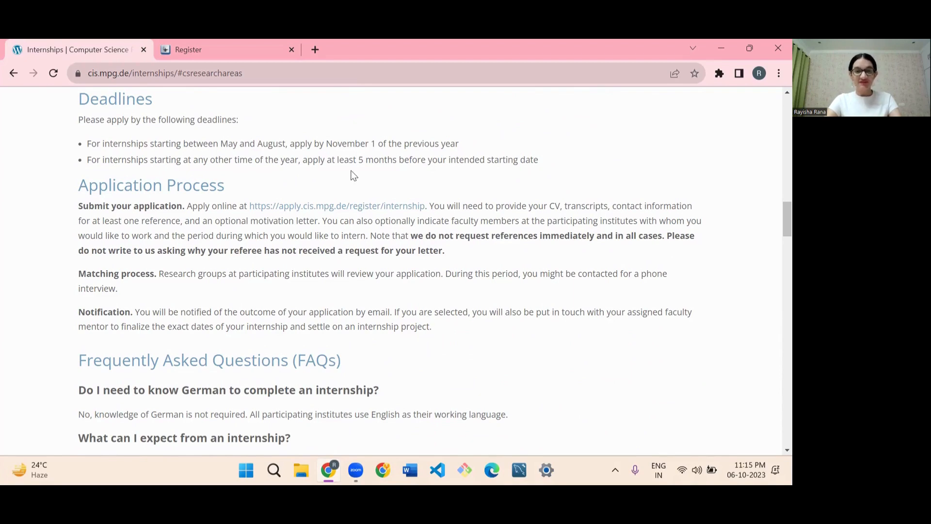
pyautogui.moveTo(514, 172)
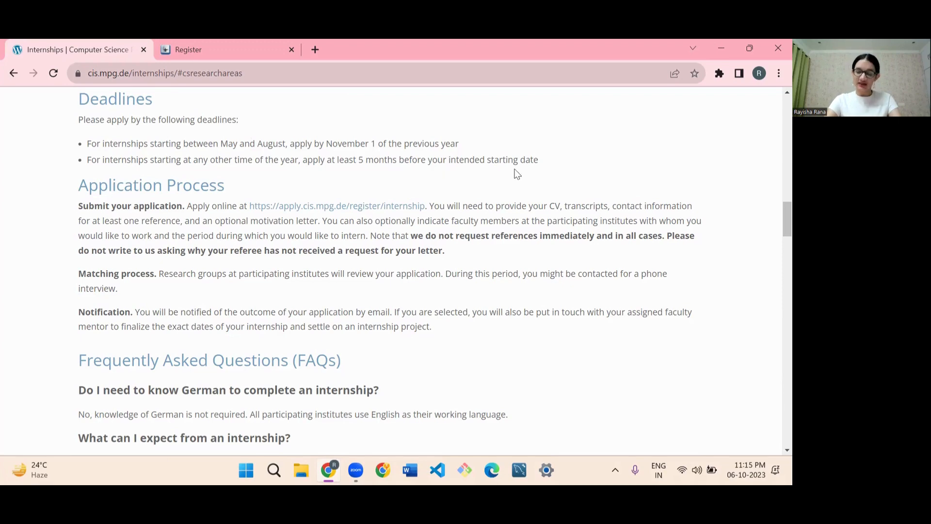
# Scroll through the Application Process steps down toward the FAQs heading.
pyautogui.scroll(-3)
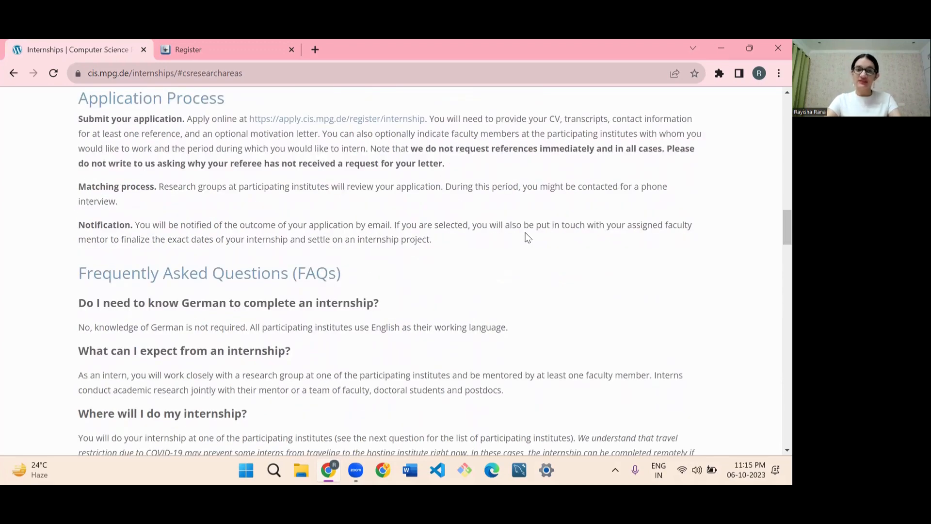
pyautogui.moveTo(328, 131)
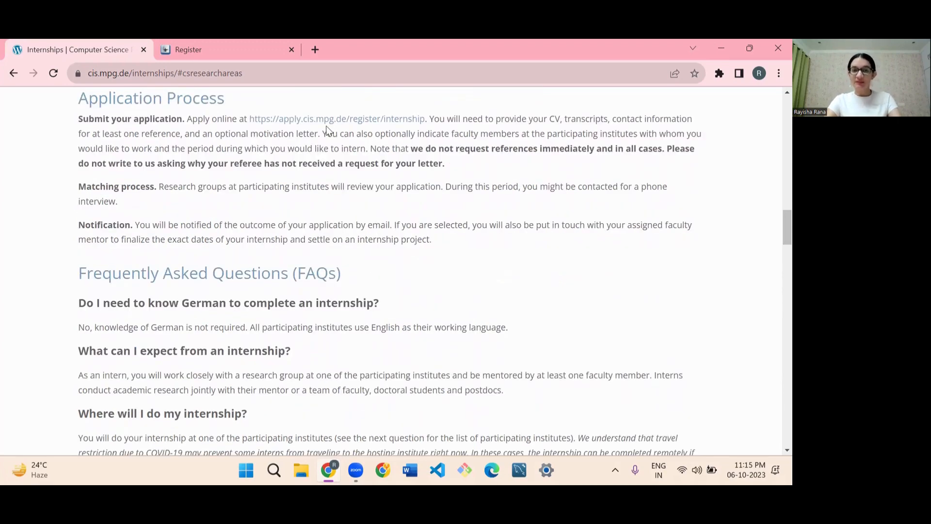
pyautogui.moveTo(325, 125)
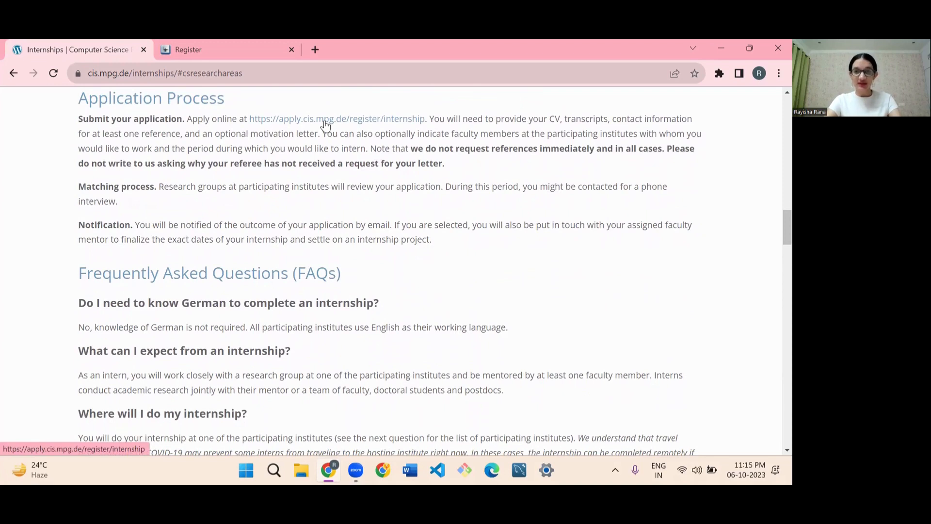
pyautogui.moveTo(495, 182)
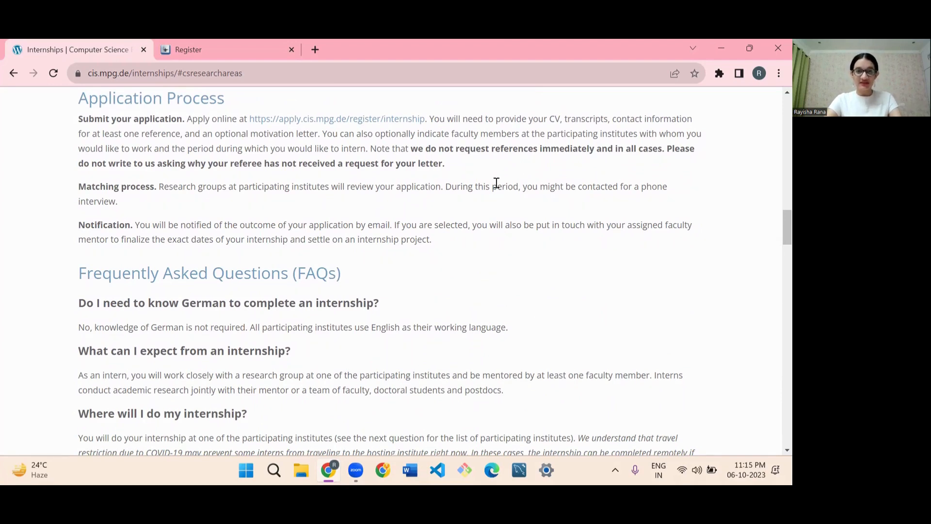
pyautogui.doubleClick(117, 186)
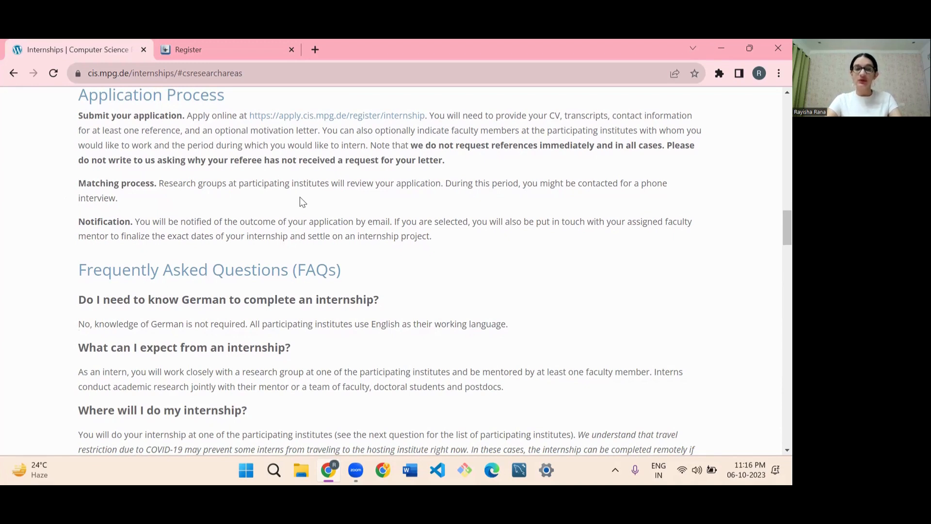
pyautogui.scroll(-3)
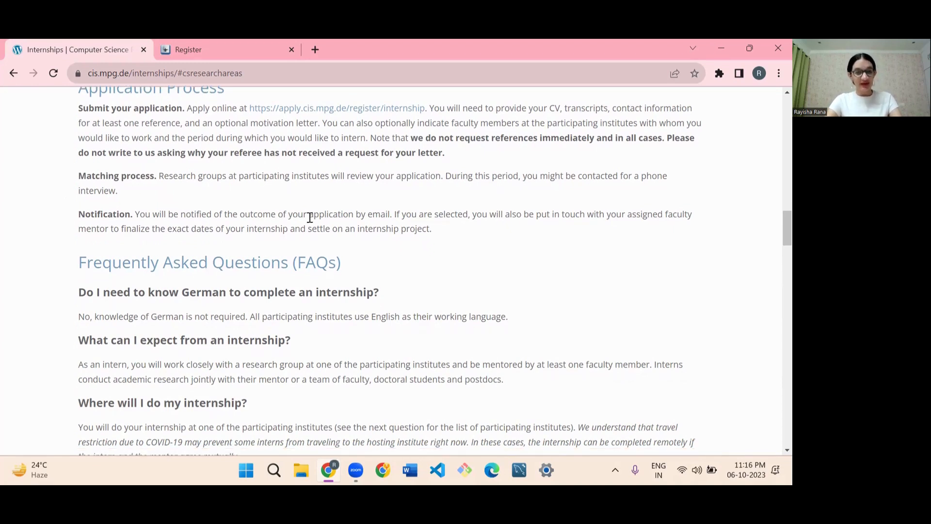
pyautogui.scroll(-3)
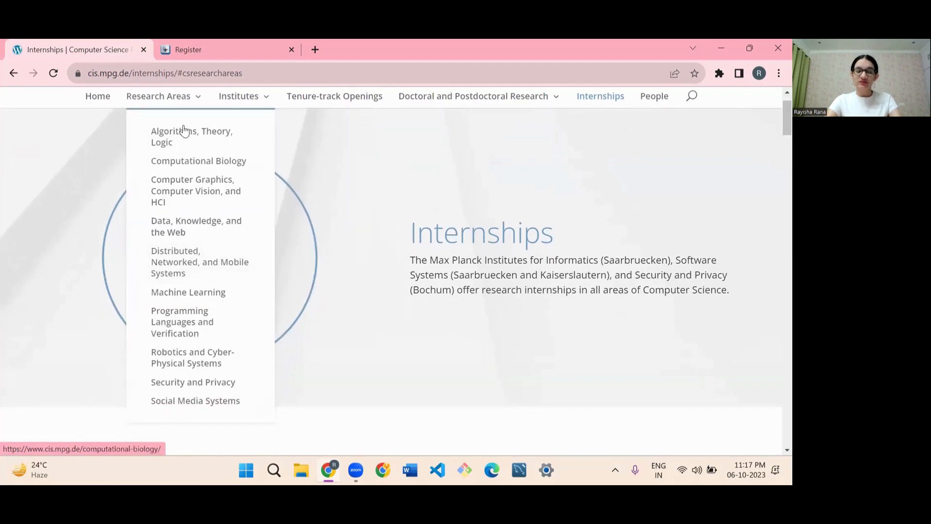
pyautogui.moveTo(196, 226)
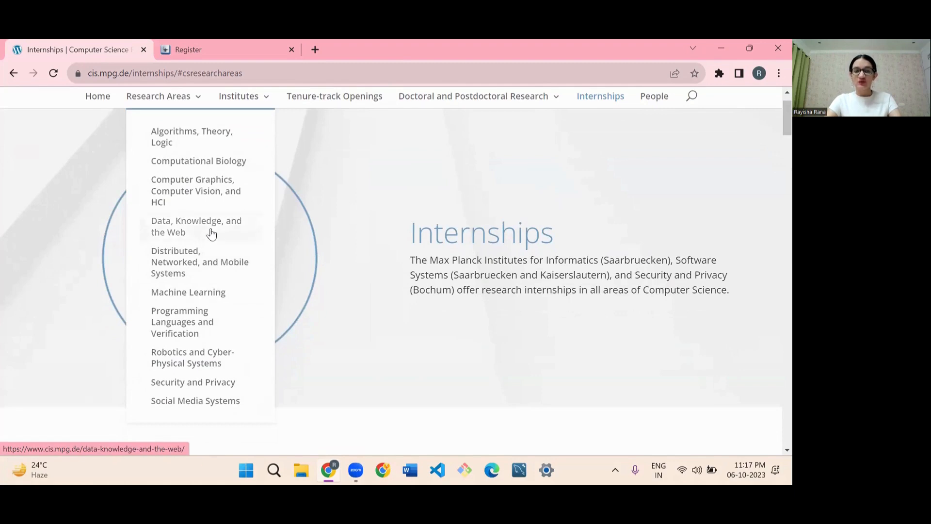
pyautogui.moveTo(229, 221)
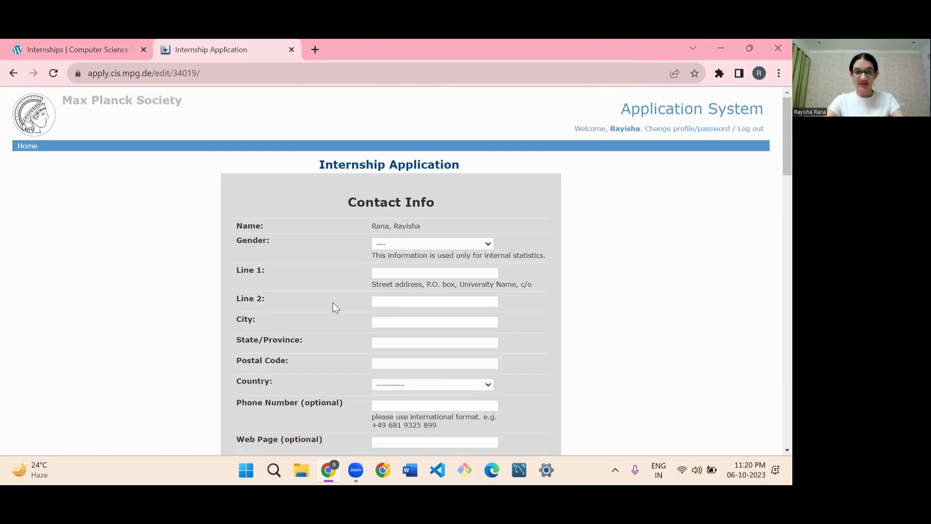
# Scroll the application form and highlight the prior faculty contact question.
pyautogui.scroll(-3)
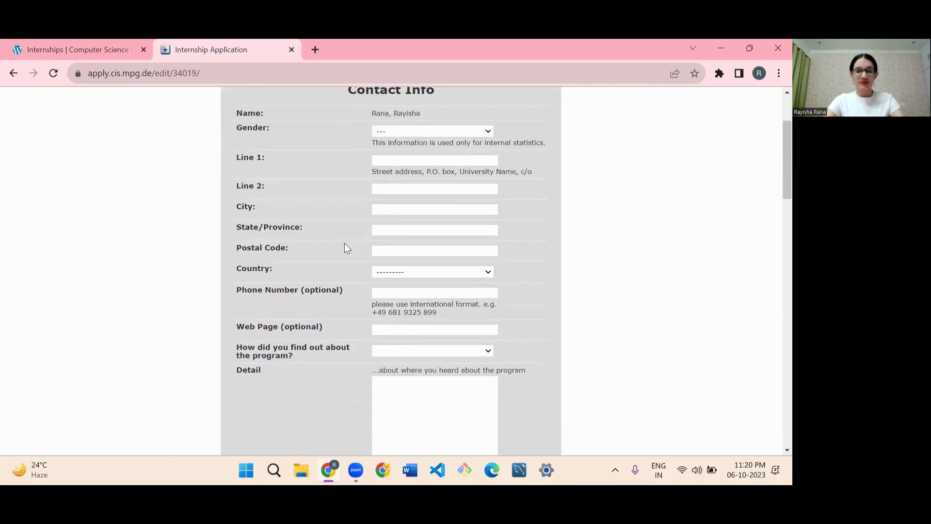
pyautogui.scroll(-3)
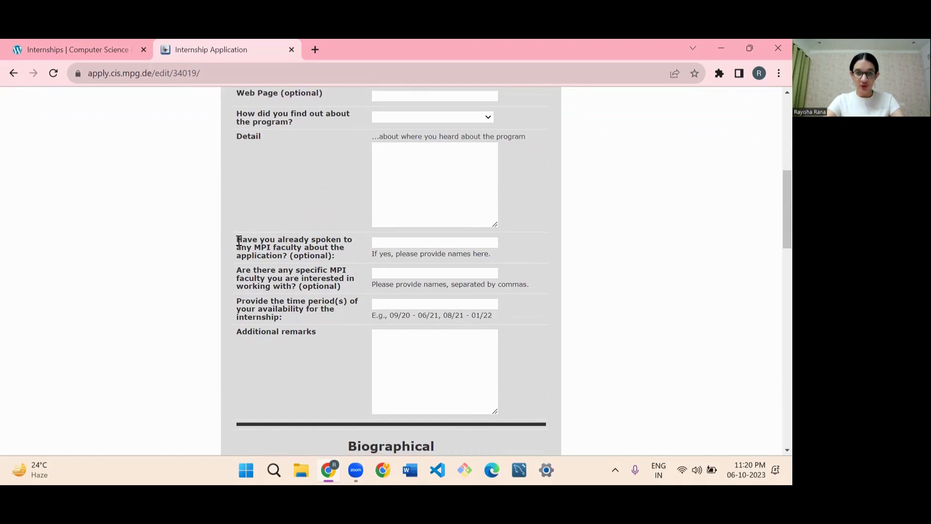
pyautogui.moveTo(236, 239); pyautogui.dragTo(300, 248)
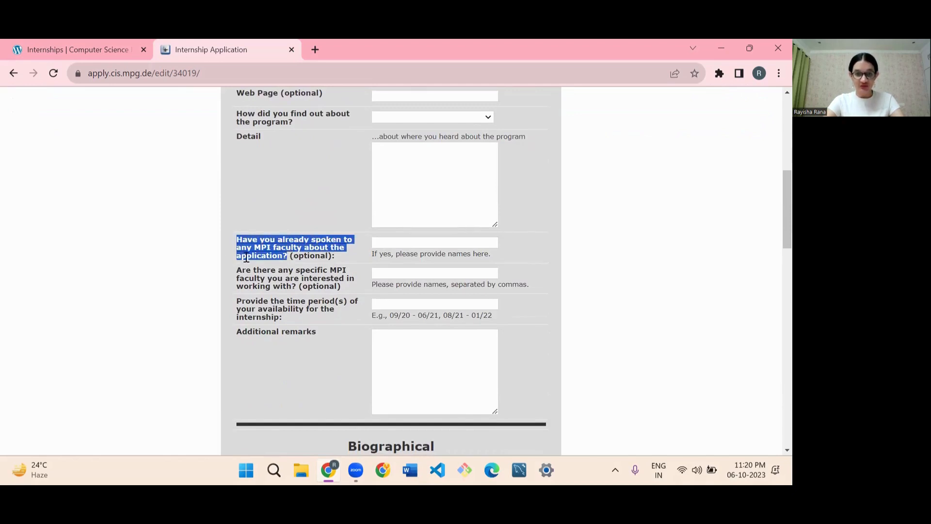
pyautogui.click(224, 258)
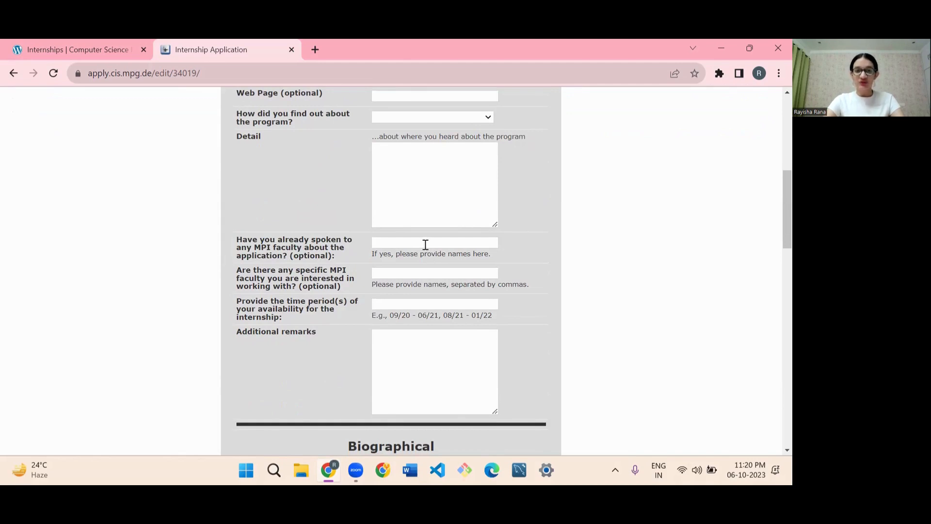
# Highlight the optional faculty preference question, then return to the internships page.
pyautogui.scroll(-3)
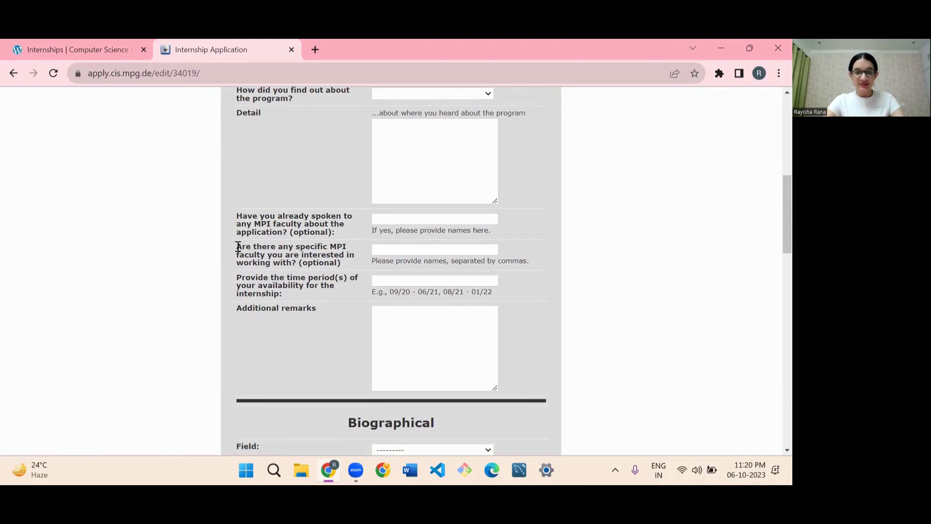
pyautogui.moveTo(236, 246); pyautogui.dragTo(297, 262)
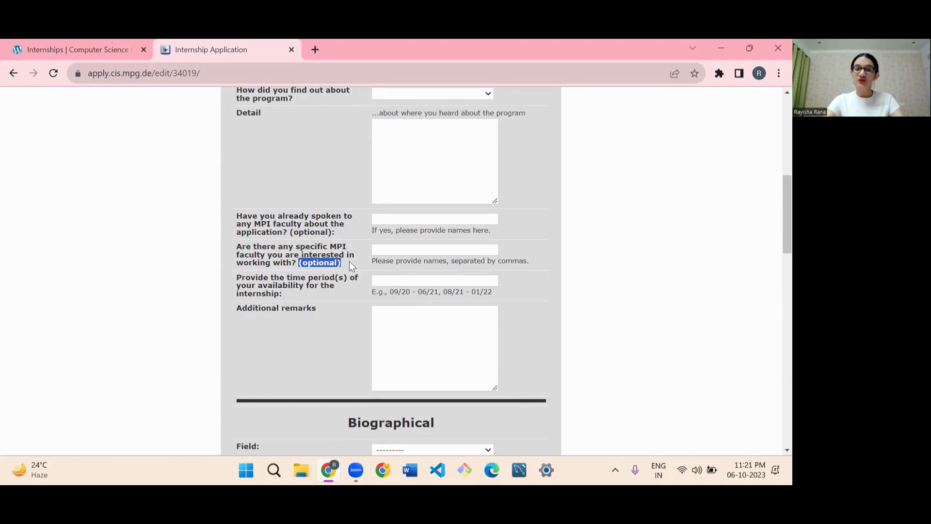
pyautogui.click(434, 249)
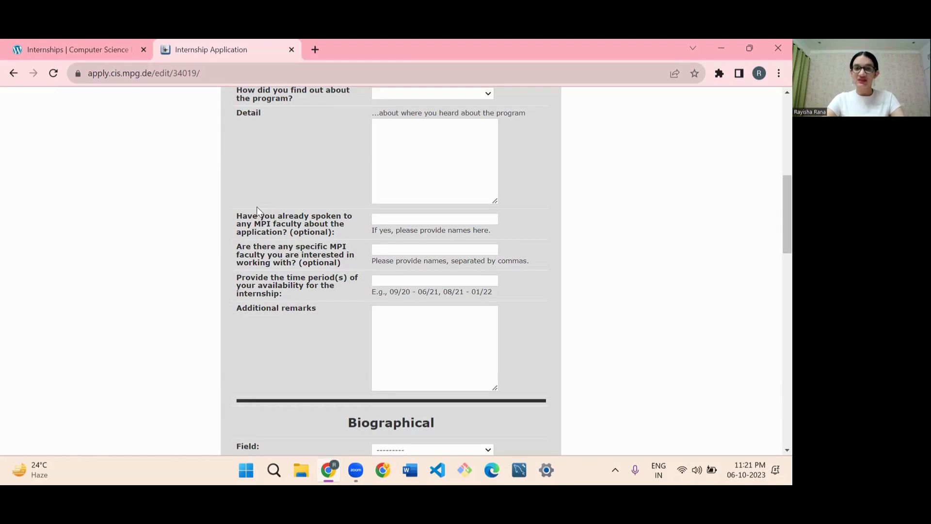
pyautogui.click(77, 50)
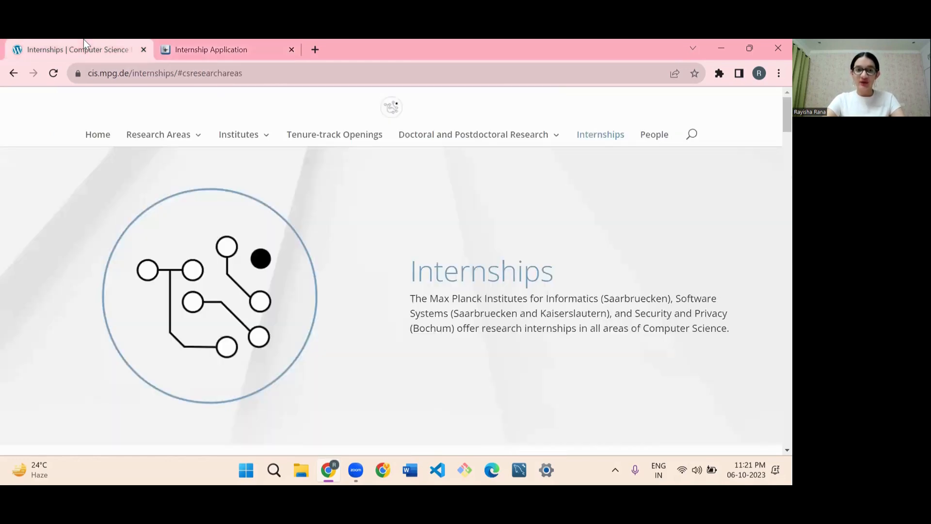
pyautogui.moveTo(254, 148)
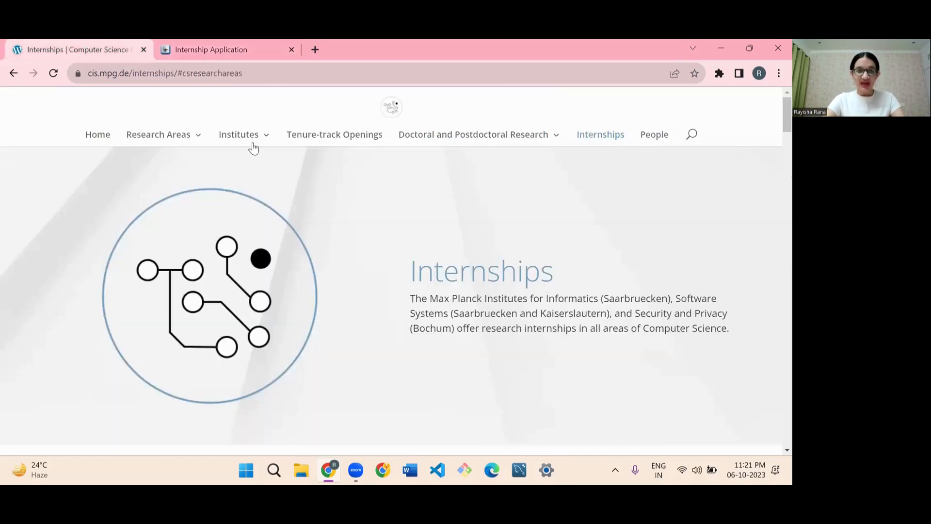
# Jump to the participating institutes section, then return to the Internship Application form.
pyautogui.click(238, 134)
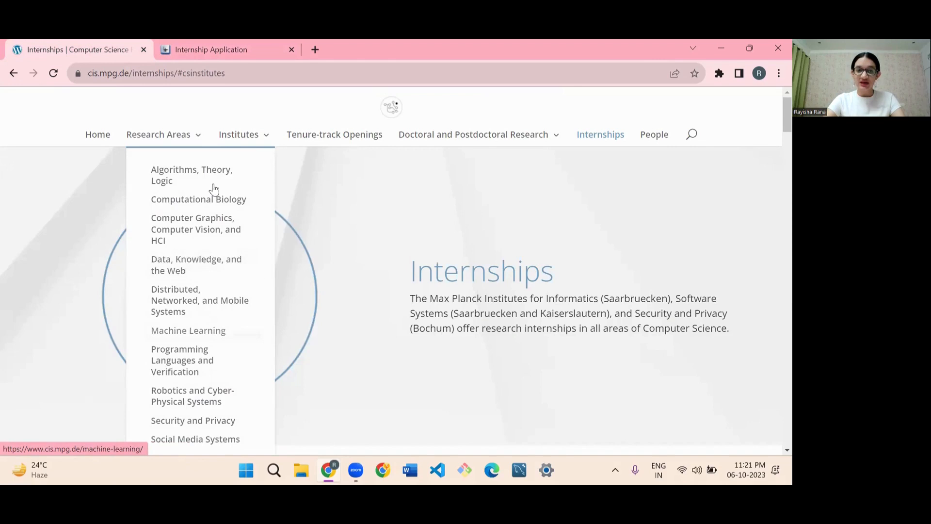
pyautogui.click(224, 49)
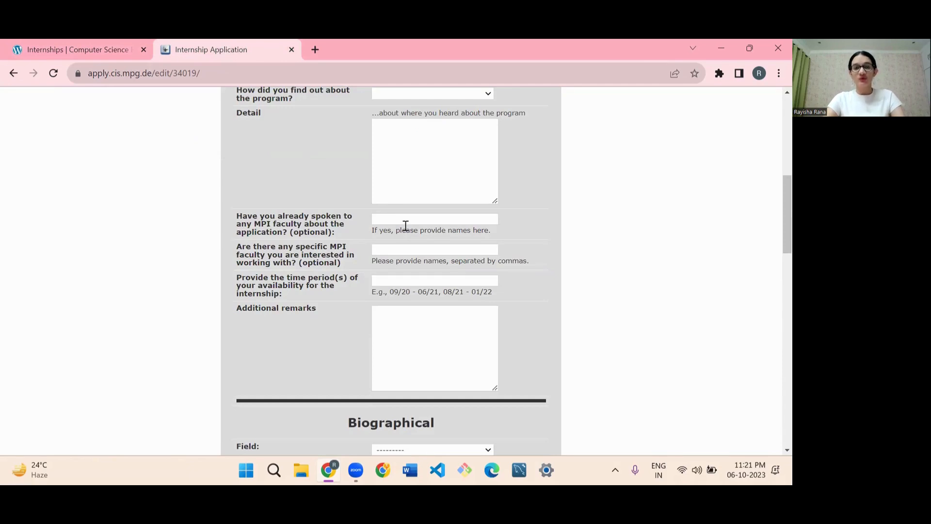
# Scroll the application form down toward the Biographical section.
pyautogui.scroll(-3)
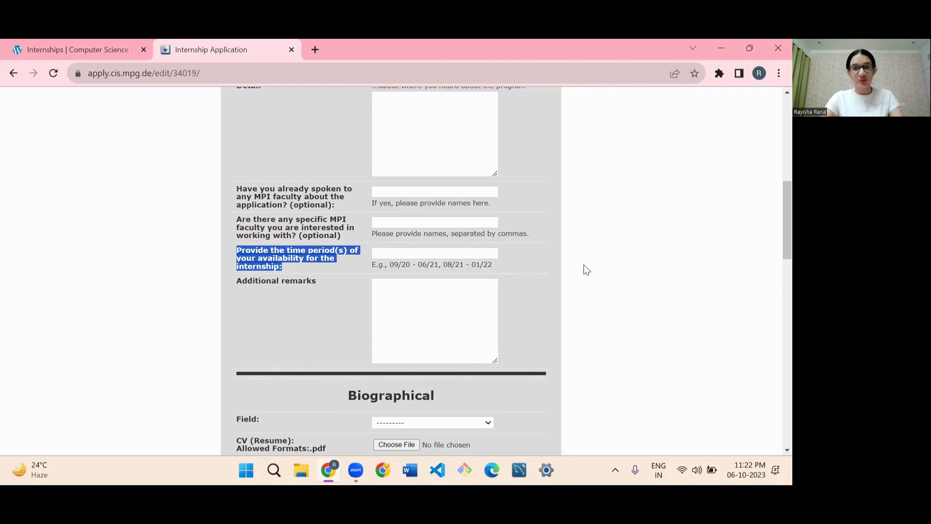
pyautogui.moveTo(532, 259)
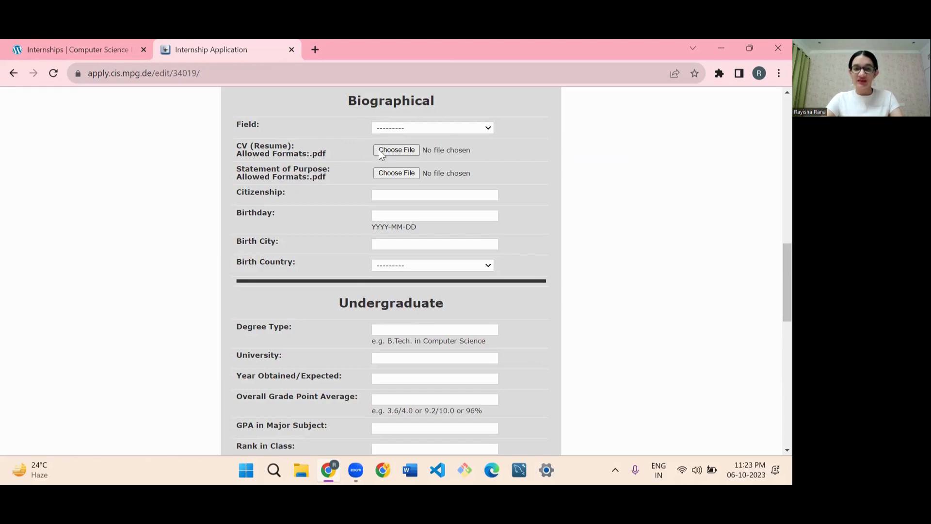
pyautogui.moveTo(373, 177)
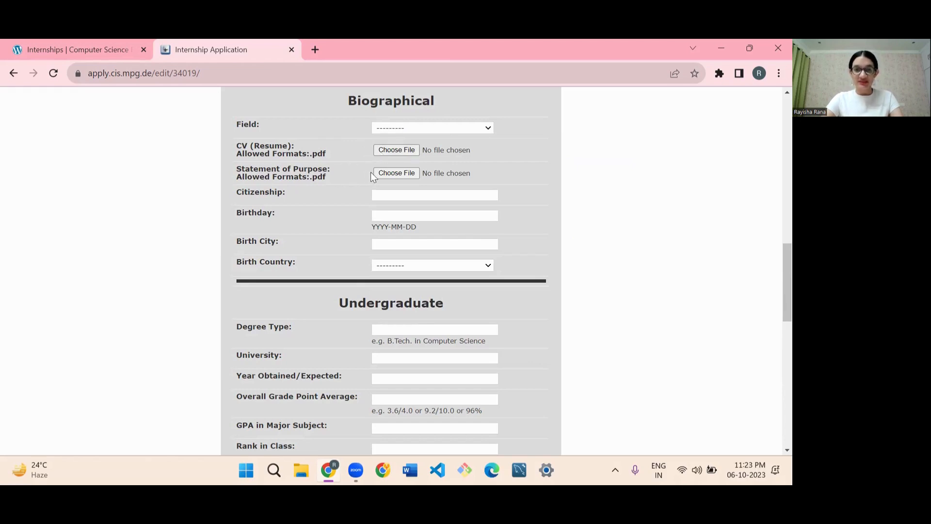
# Scroll to Undergraduate, check Who Can Apply on the internships page, and return.
pyautogui.scroll(-3)
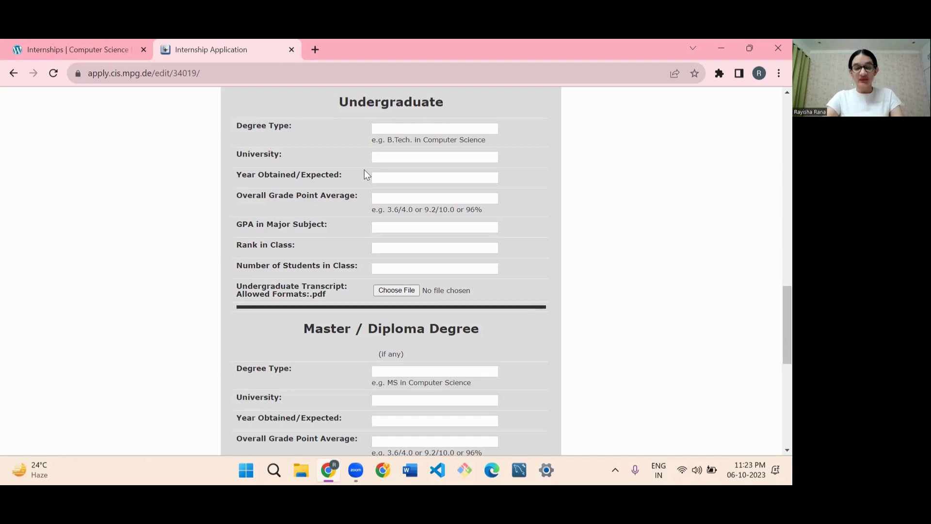
pyautogui.click(77, 49)
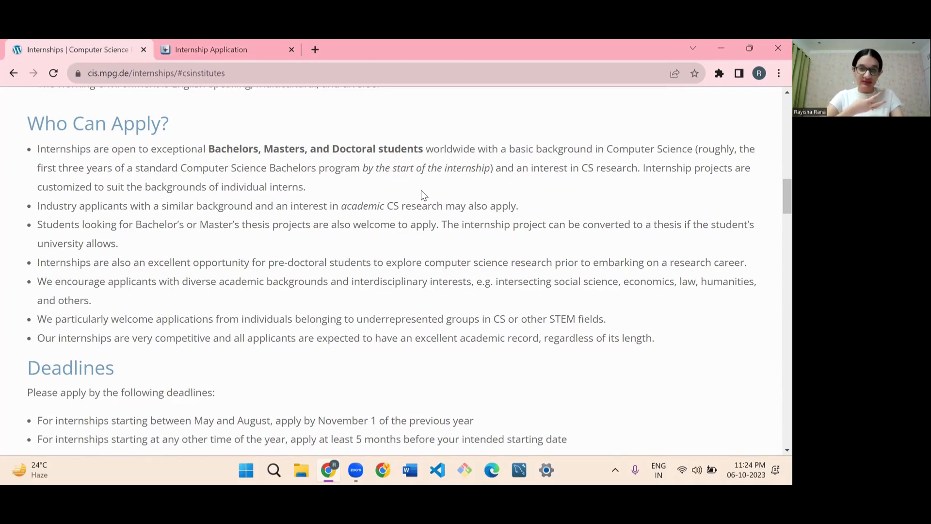
pyautogui.click(210, 50)
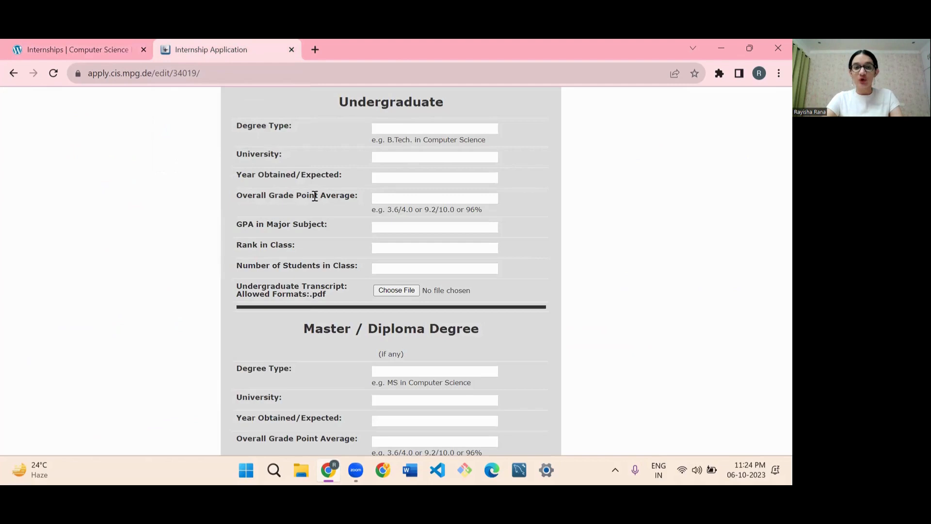
pyautogui.click(434, 198)
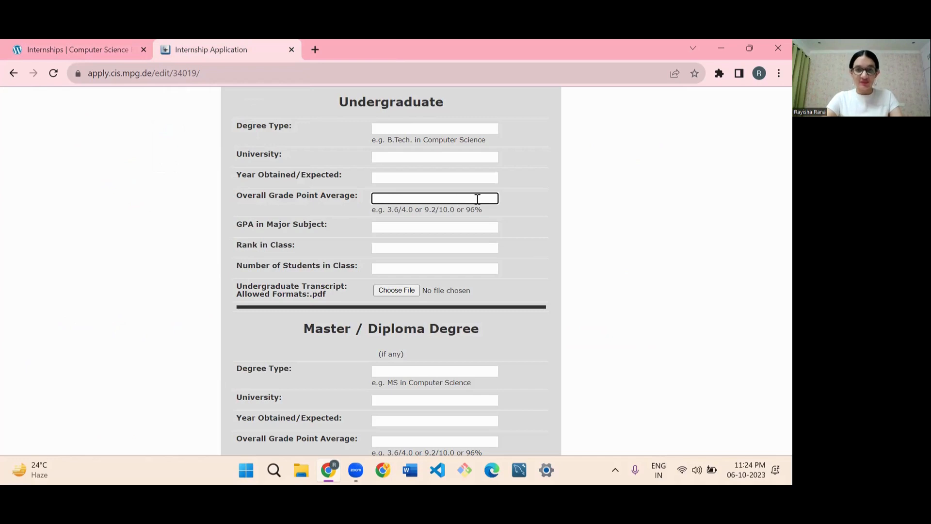
pyautogui.moveTo(333, 231)
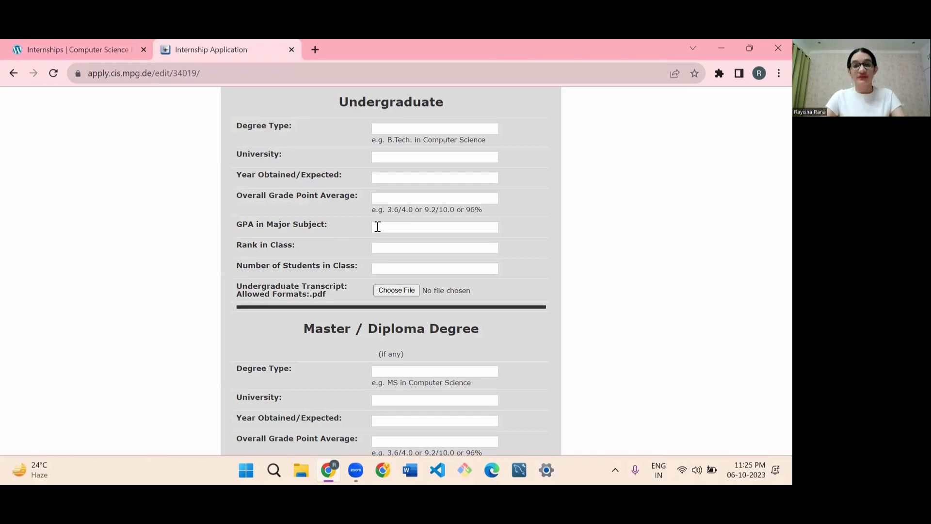
pyautogui.click(434, 247)
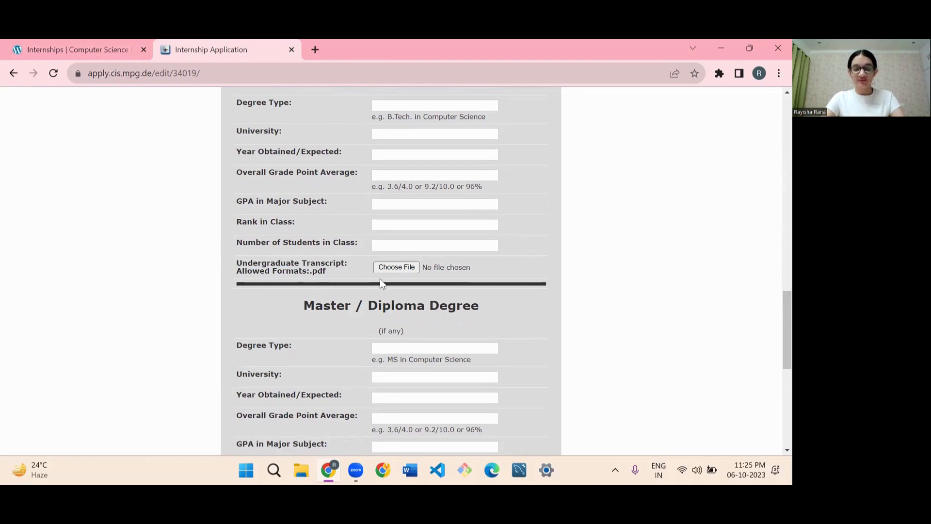
pyautogui.moveTo(350, 273)
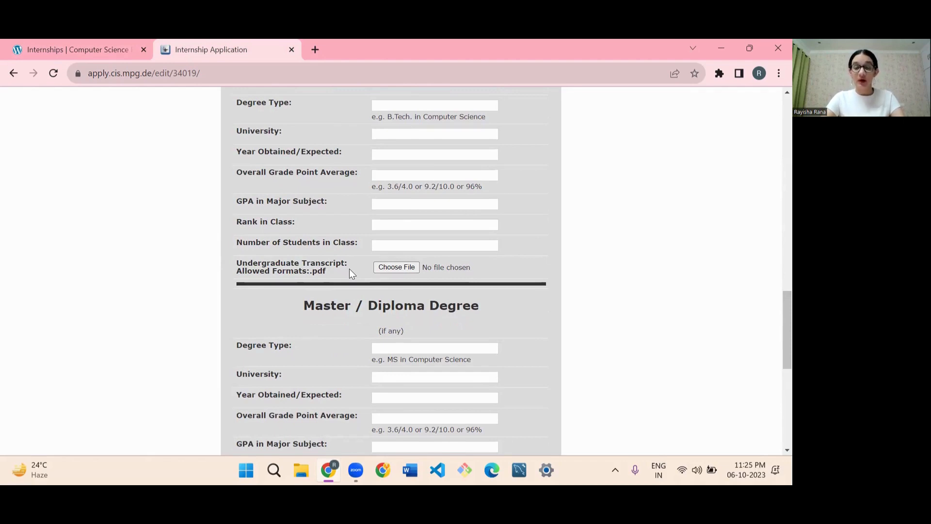
# Scroll the application form down to the References section and Apply button.
pyautogui.scroll(-3)
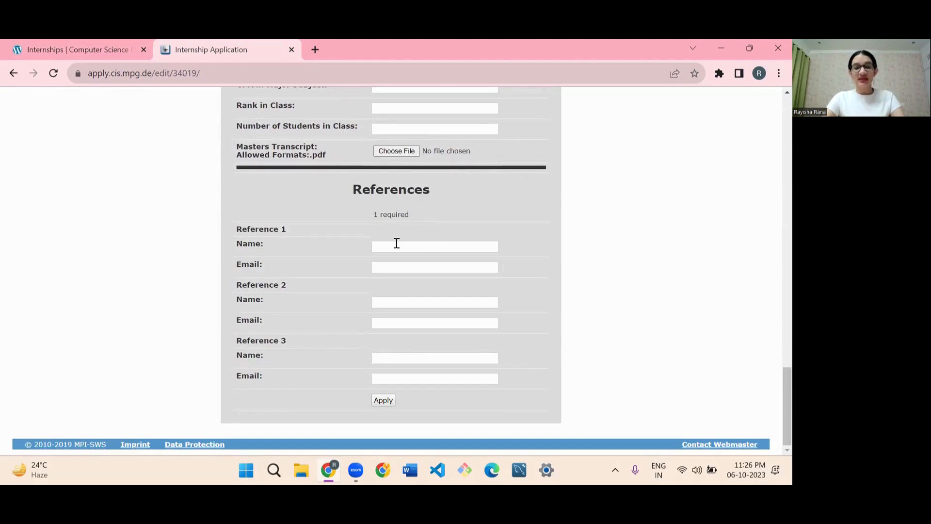
pyautogui.moveTo(394, 267)
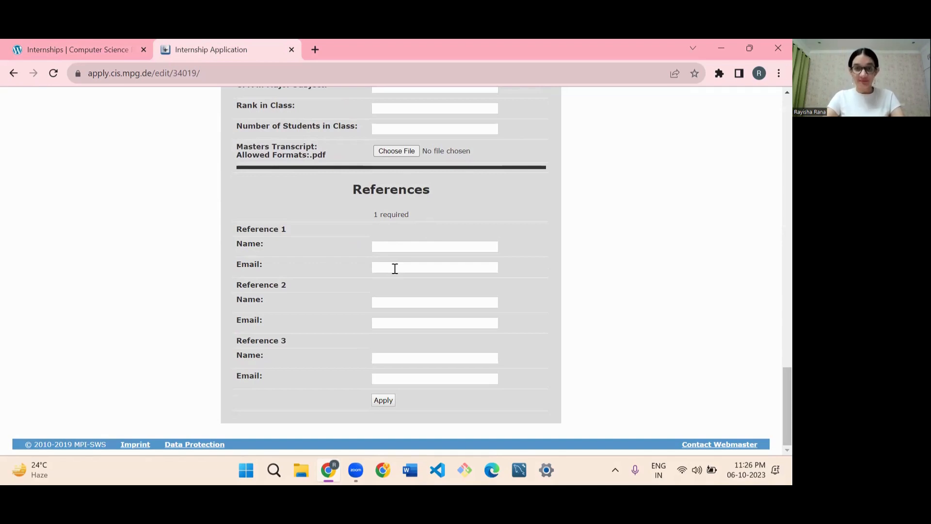
pyautogui.moveTo(590, 263)
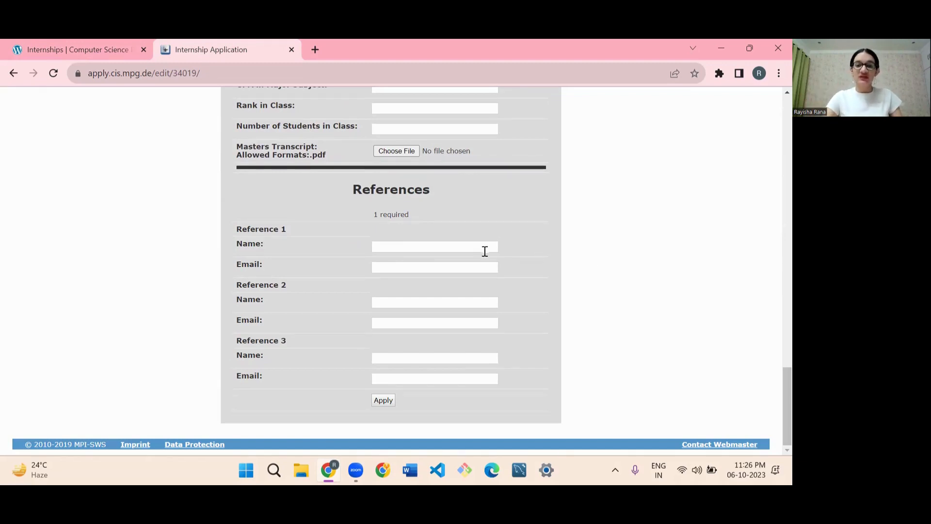
pyautogui.click(434, 246)
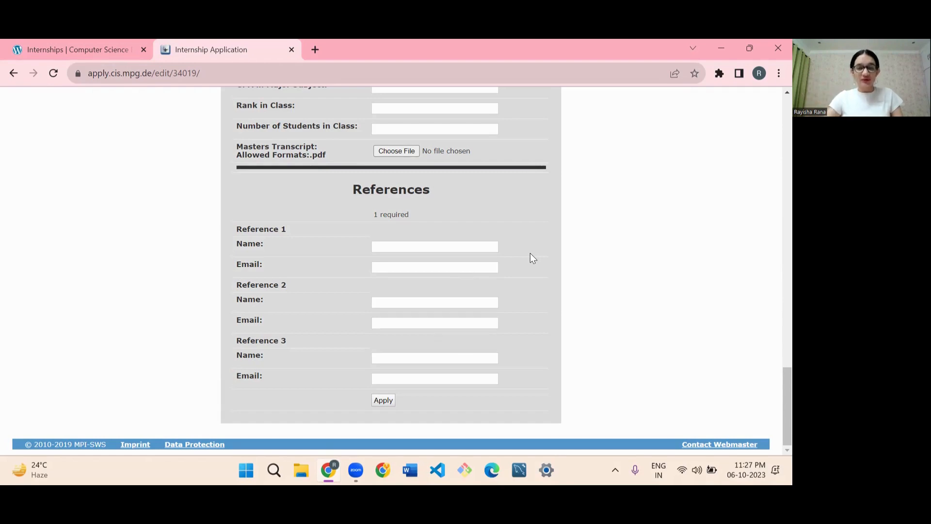
# Return to the internships page and scroll through the FAQs to the contact-email question.
pyautogui.click(77, 50)
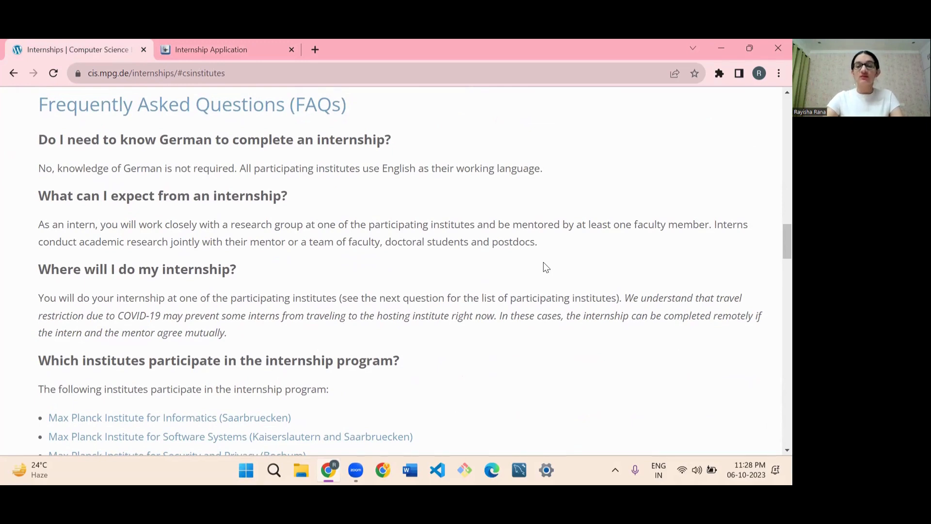
pyautogui.moveTo(502, 237)
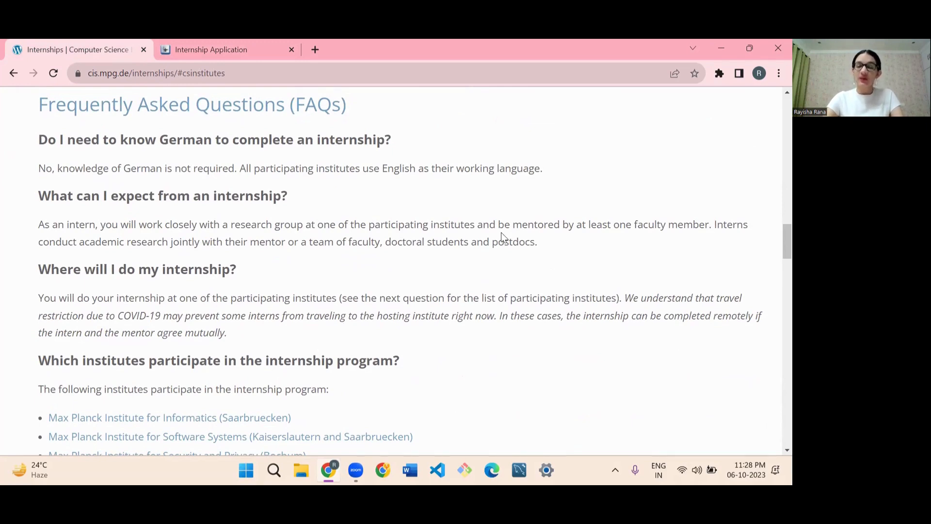
pyautogui.moveTo(514, 271)
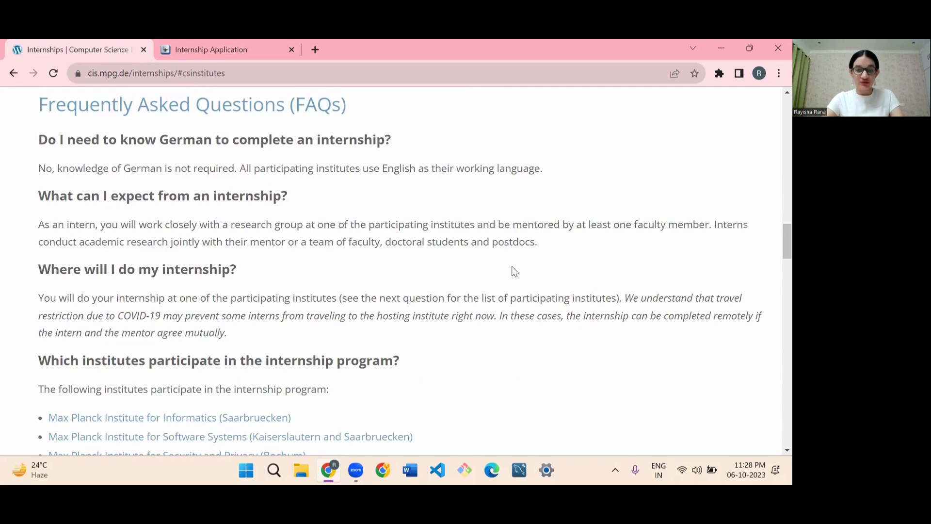
pyautogui.scroll(-3)
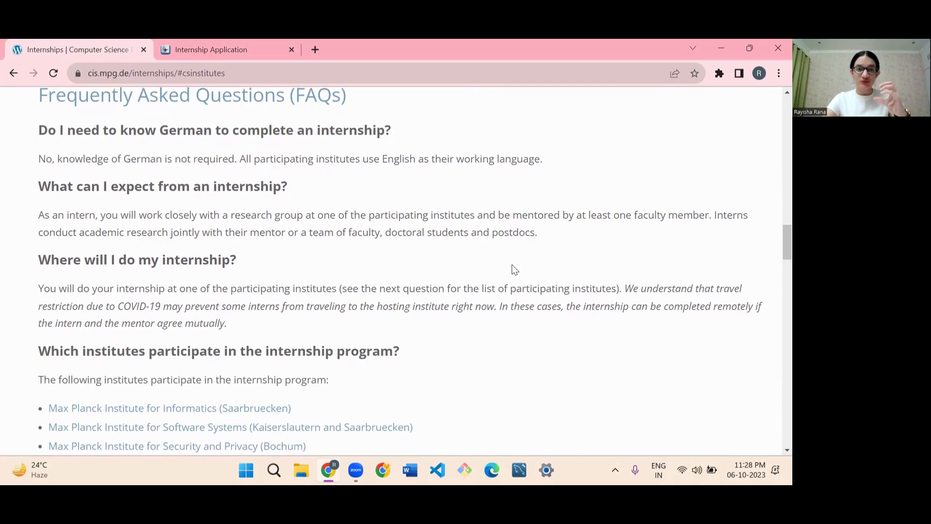
pyautogui.scroll(-3)
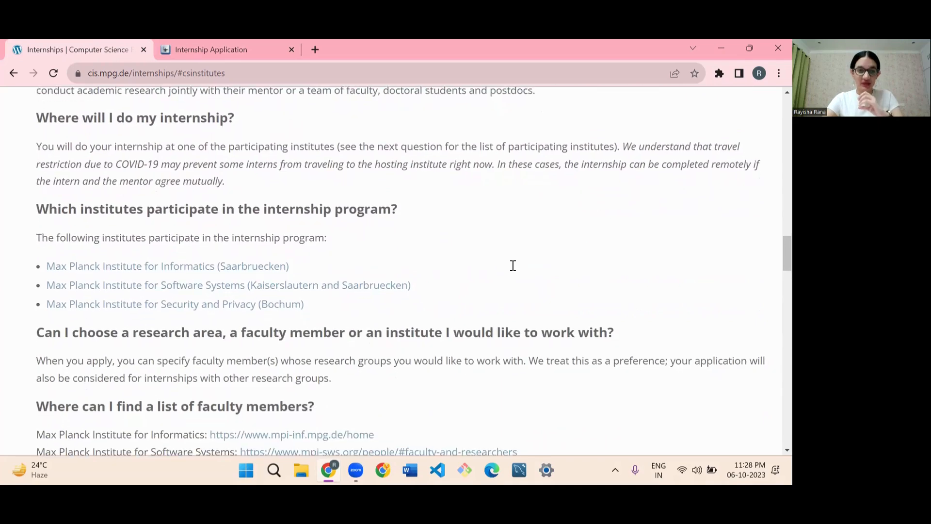
pyautogui.scroll(-3)
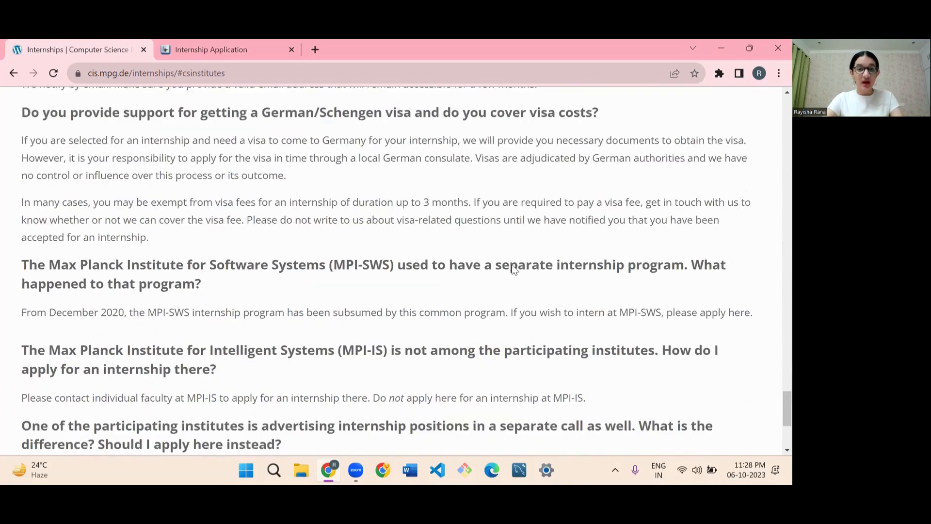
pyautogui.scroll(-3)
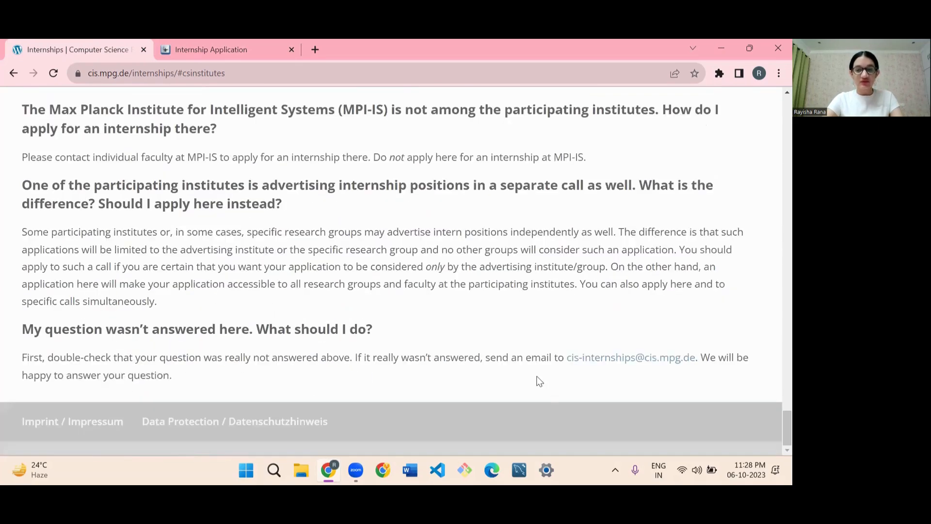